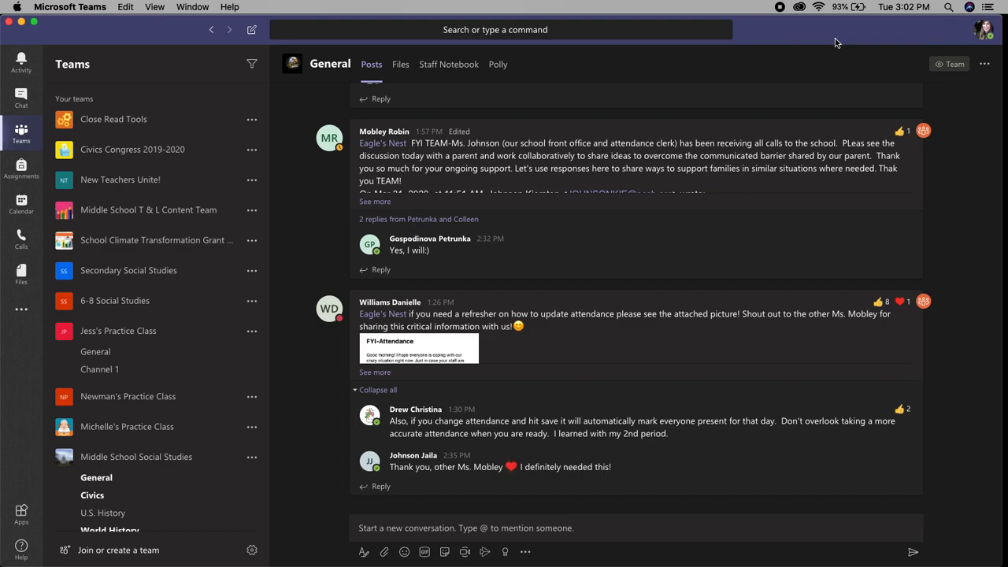
{"action": "mouse_move", "coordinate": [464, 279]}
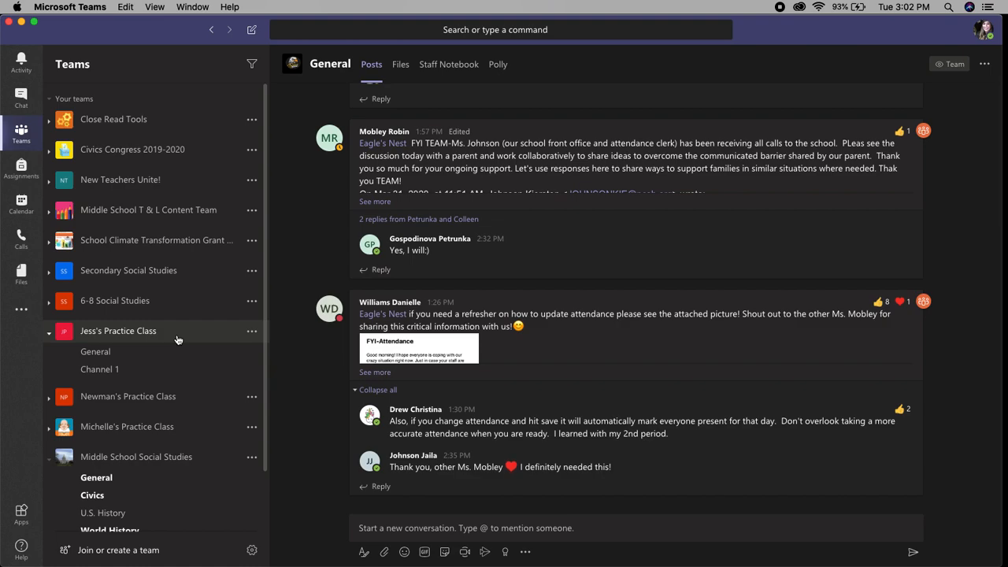
{"action": "mouse_move", "coordinate": [108, 337]}
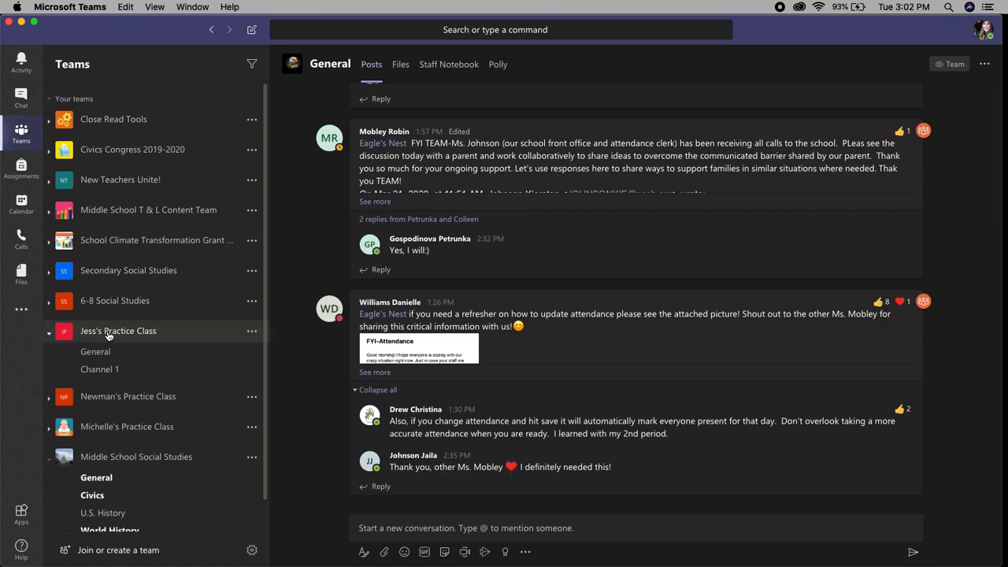
Open the General channel under Jess's Practice Class in the sidebar.
{"action": "left_click", "coordinate": [96, 351]}
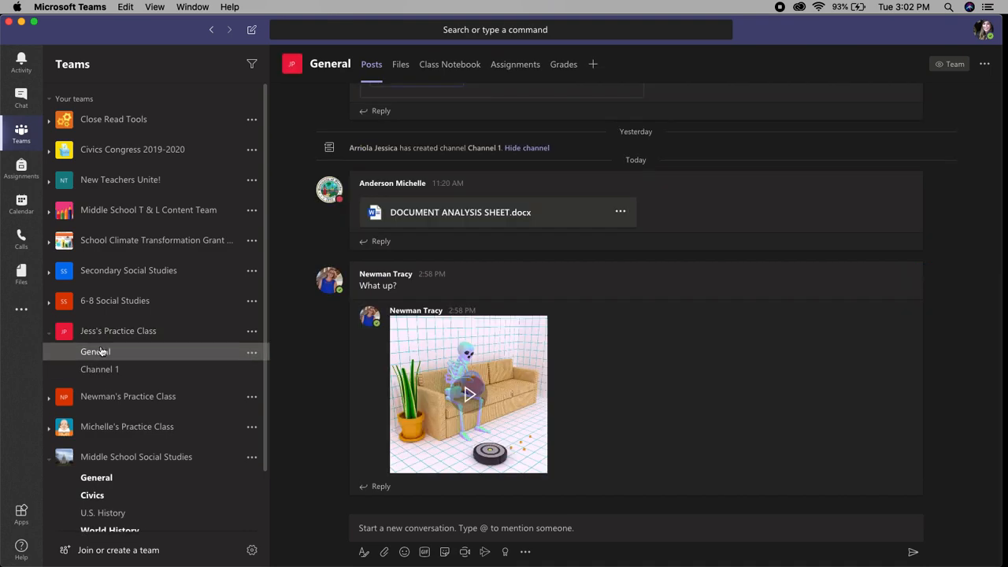
{"action": "mouse_move", "coordinate": [199, 118]}
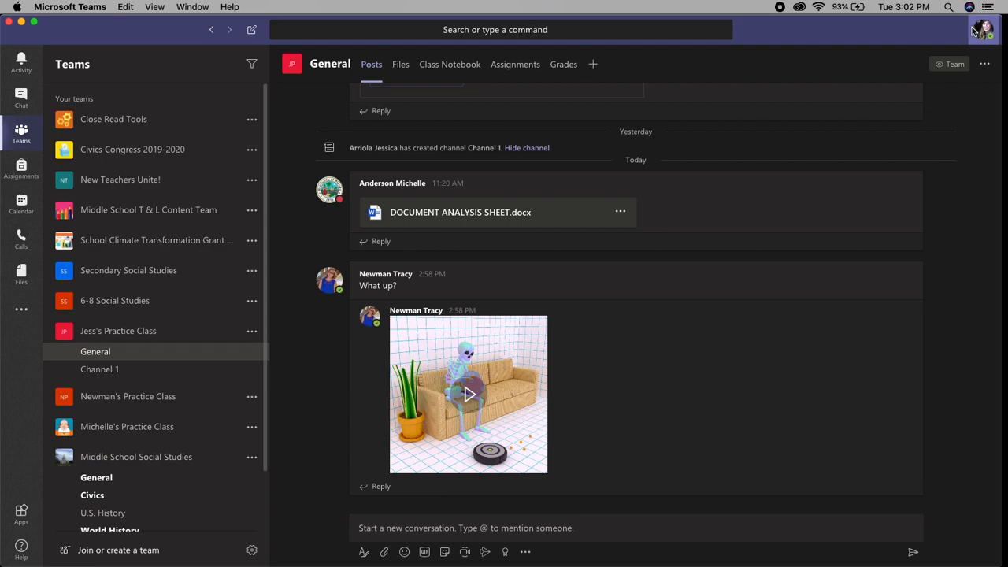
Switch Teams to grid layout in Settings, then back to list layout.
{"action": "left_click", "coordinate": [982, 29]}
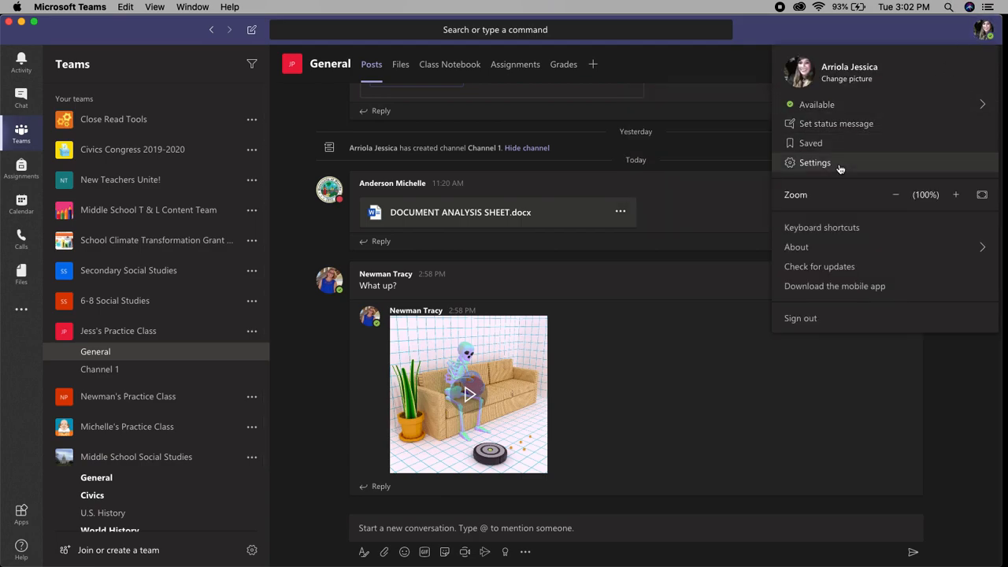
{"action": "left_click", "coordinate": [815, 162]}
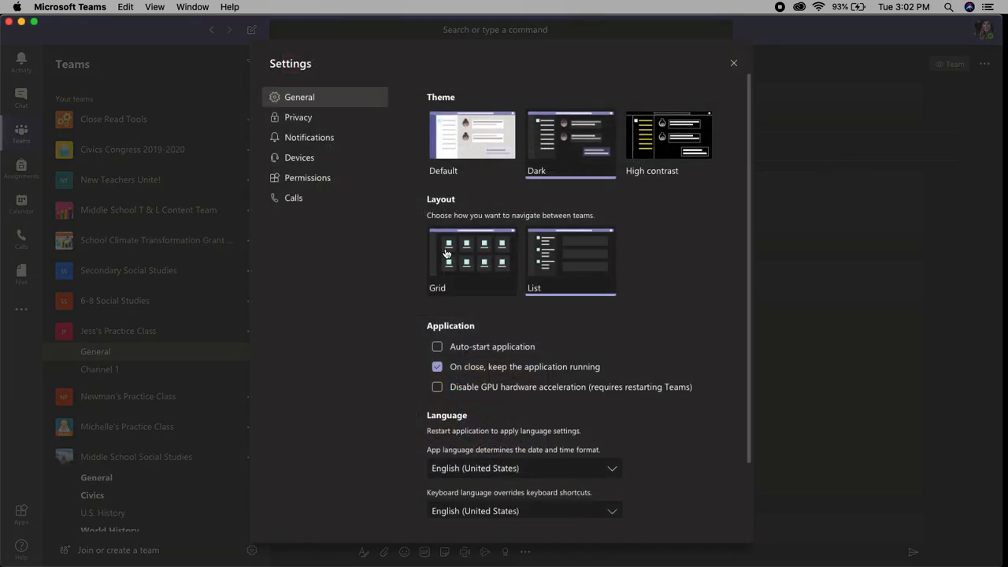
{"action": "left_click", "coordinate": [472, 260]}
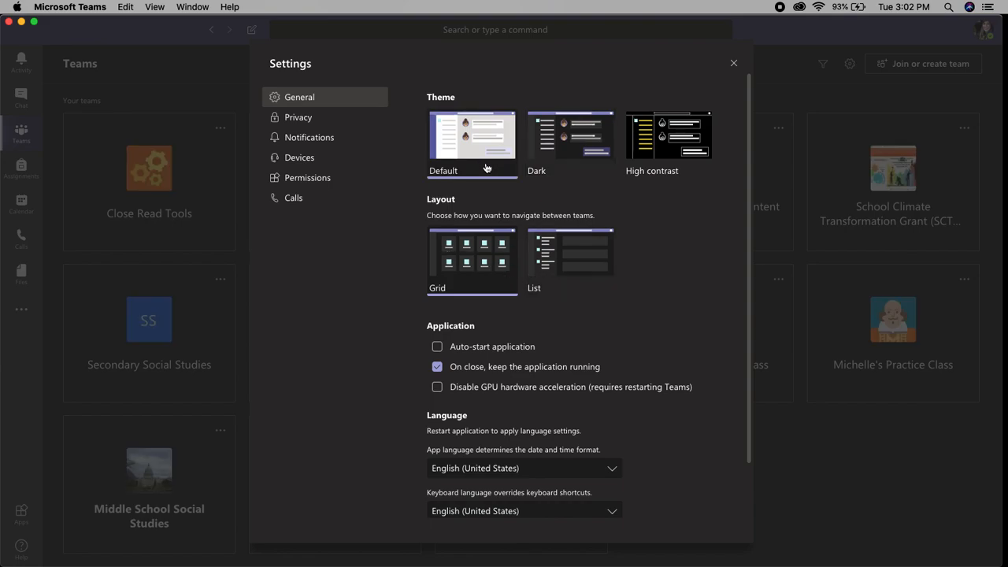
{"action": "left_click", "coordinate": [734, 63]}
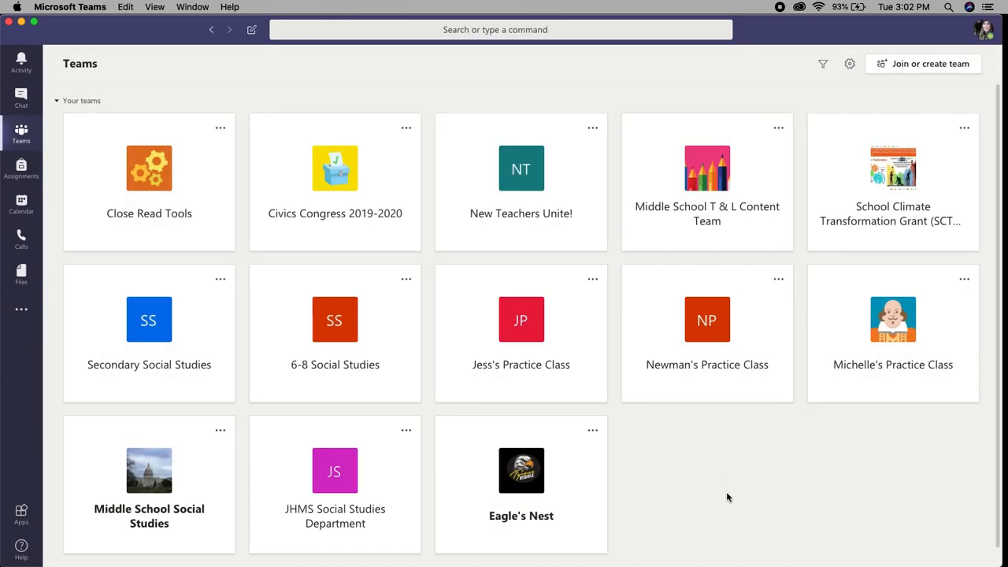
{"action": "mouse_move", "coordinate": [616, 282]}
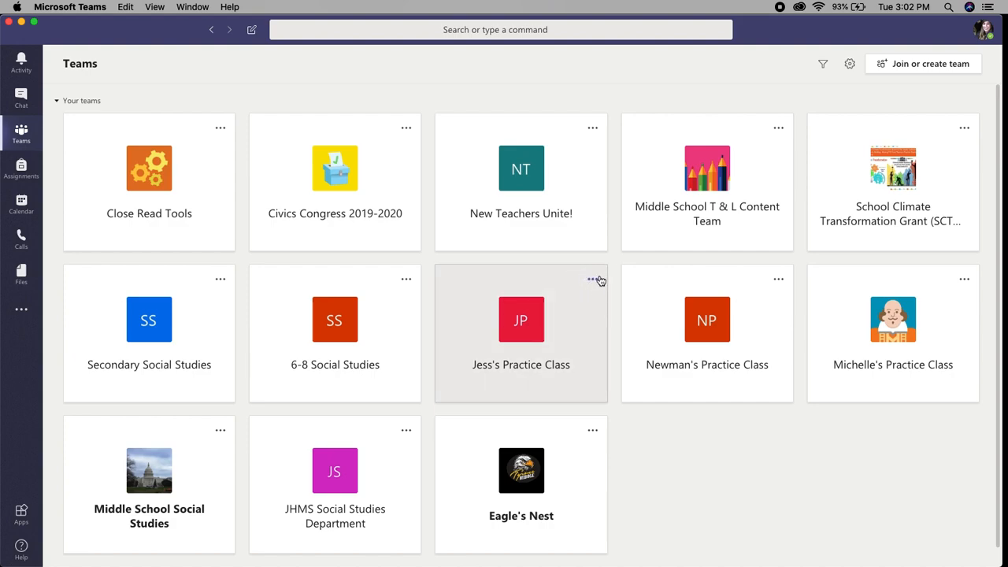
{"action": "mouse_move", "coordinate": [626, 275]}
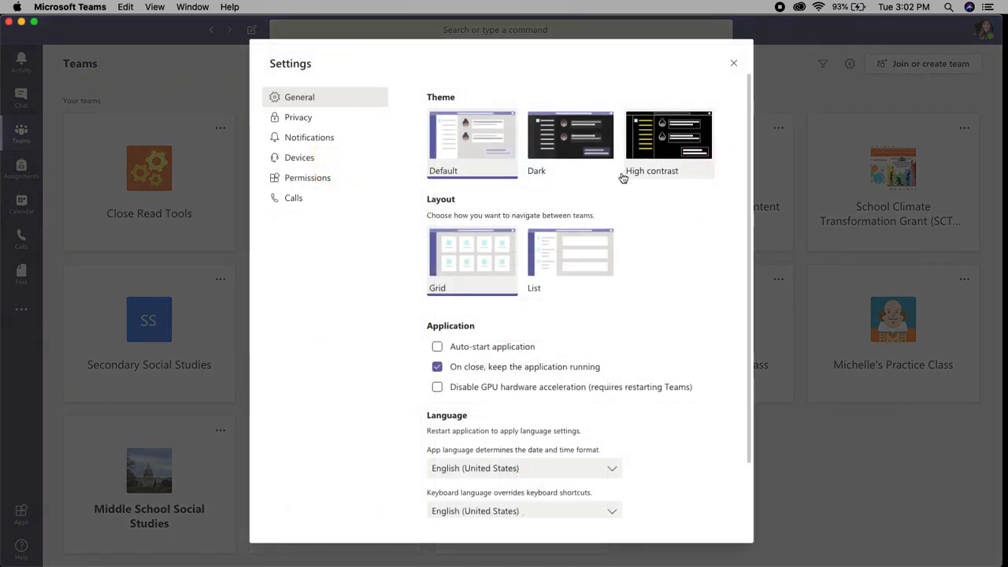
{"action": "left_click", "coordinate": [570, 142]}
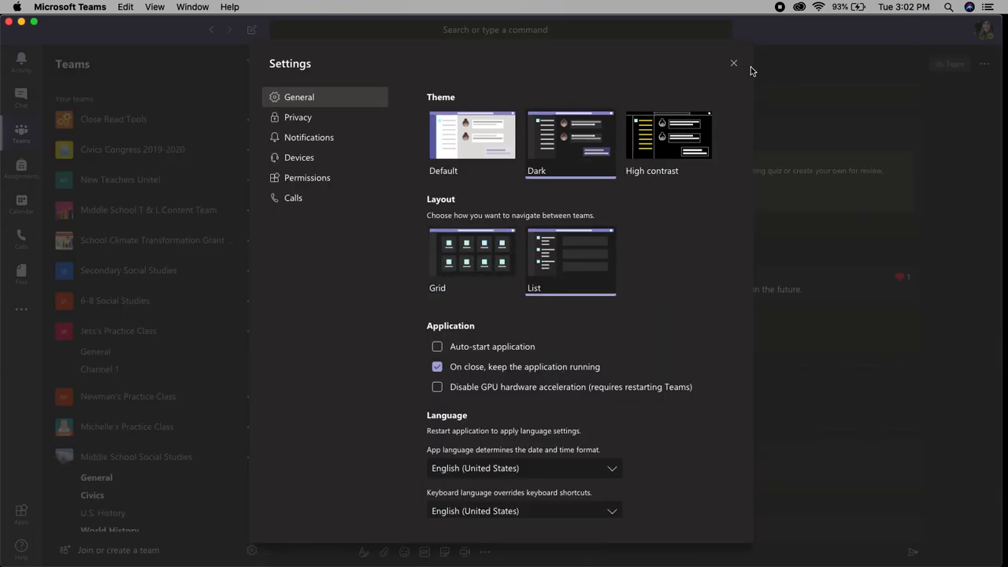
{"action": "left_click", "coordinate": [734, 63]}
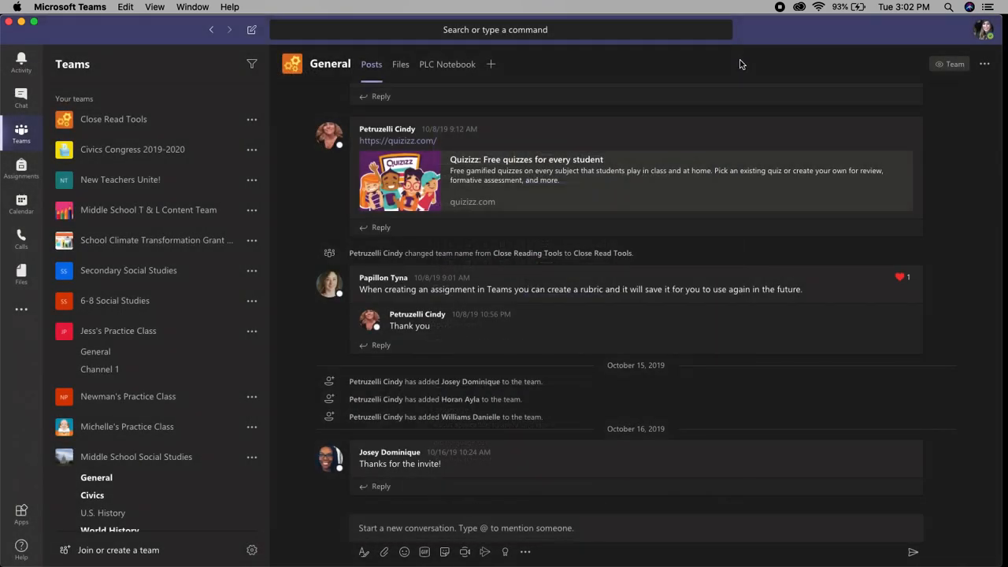
Open the manage-team page for Jess's Practice Class from its options menu.
{"action": "left_click", "coordinate": [253, 331]}
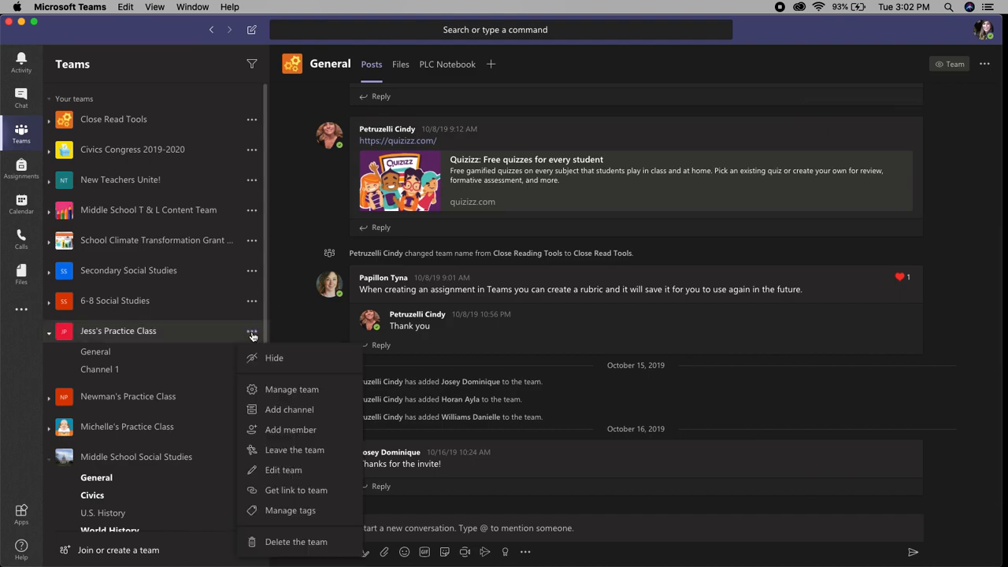
{"action": "mouse_move", "coordinate": [291, 389]}
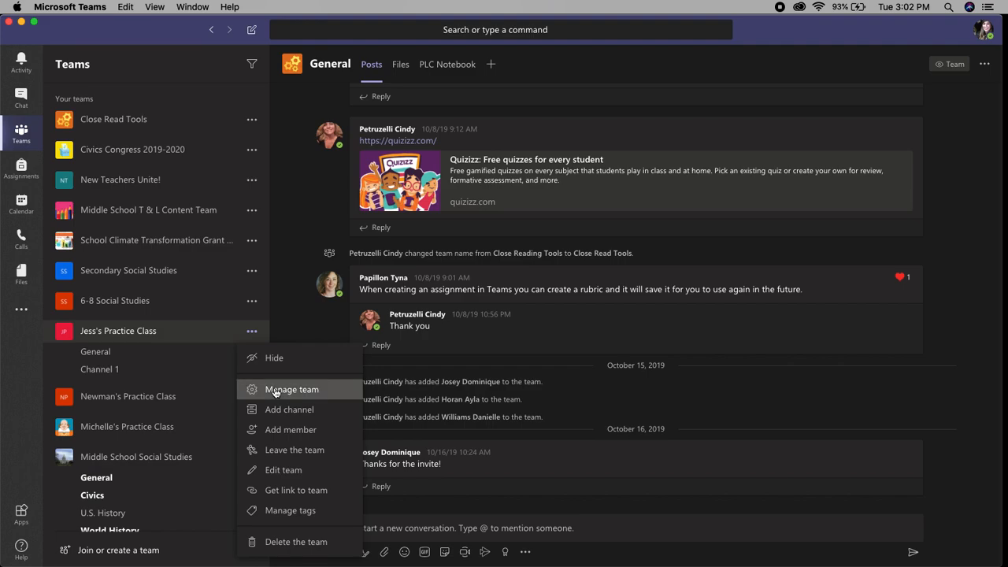
{"action": "left_click", "coordinate": [291, 389]}
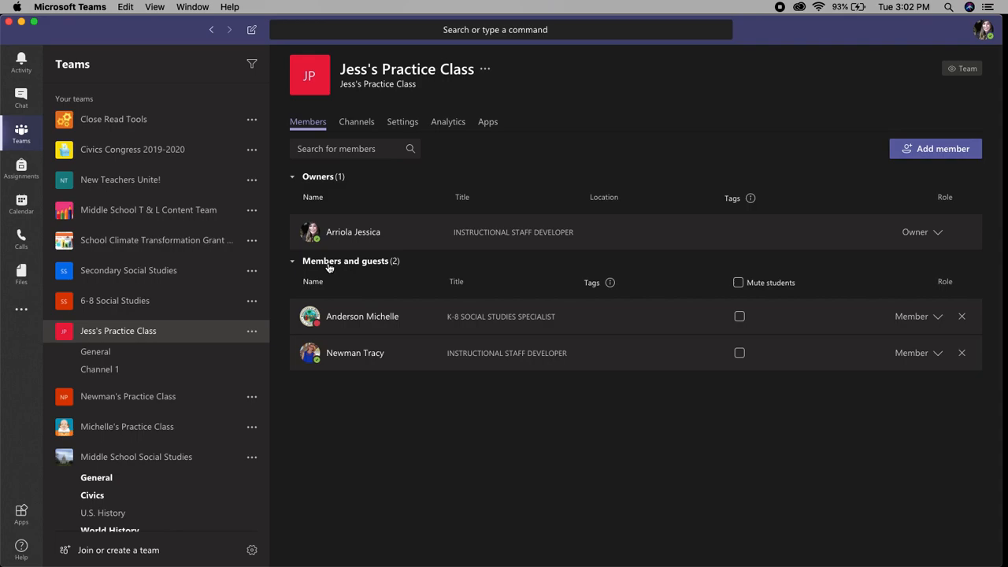
{"action": "mouse_move", "coordinate": [615, 305]}
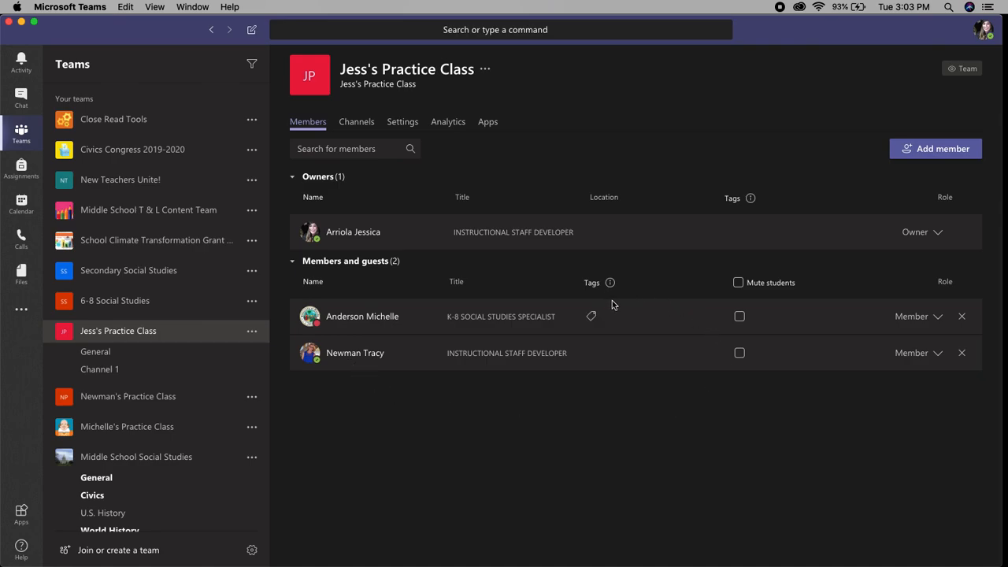
{"action": "mouse_move", "coordinate": [449, 331]}
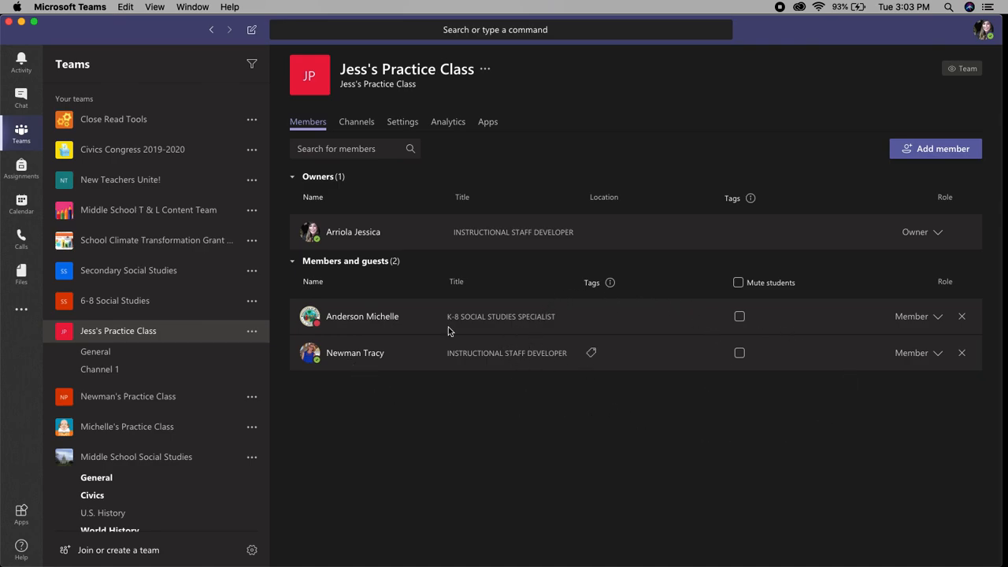
{"action": "mouse_move", "coordinate": [326, 281]}
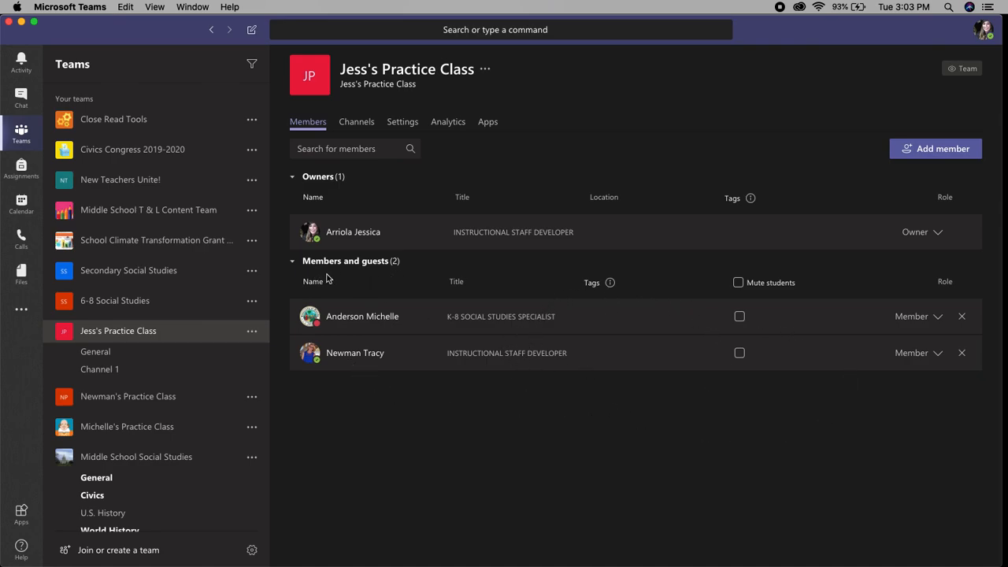
{"action": "mouse_move", "coordinate": [332, 199]}
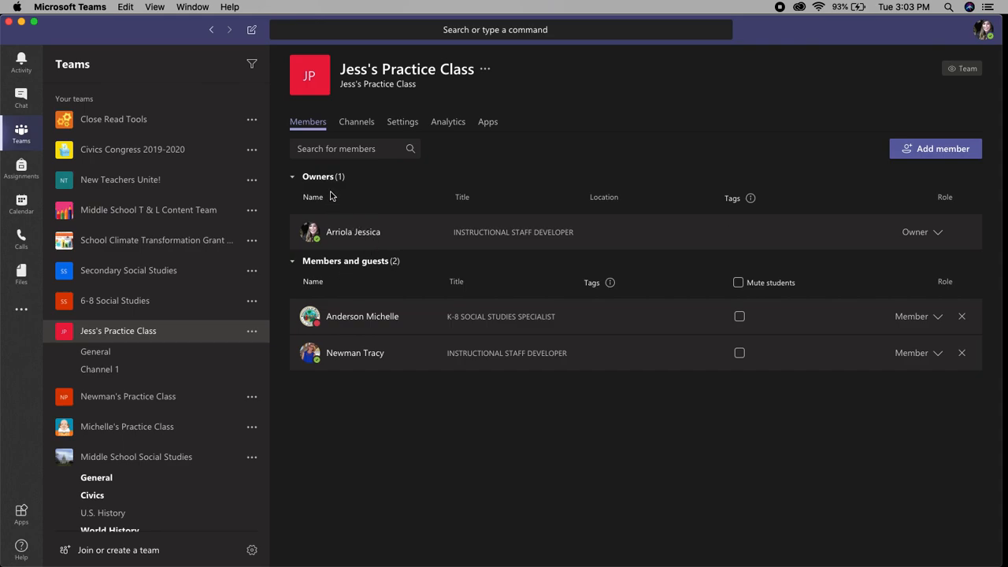
{"action": "mouse_move", "coordinate": [372, 212]}
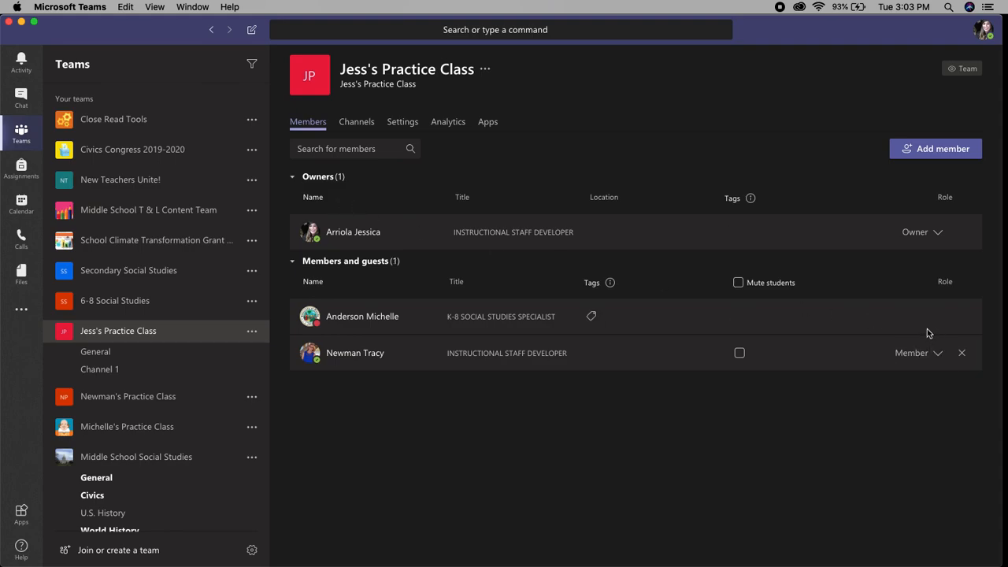
{"action": "left_click", "coordinate": [962, 353]}
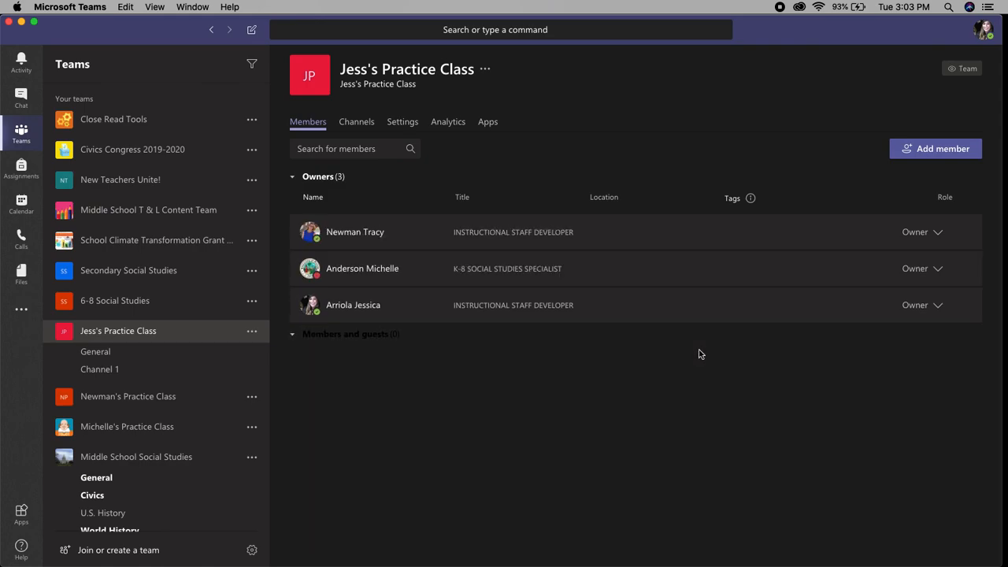
{"action": "mouse_move", "coordinate": [934, 315]}
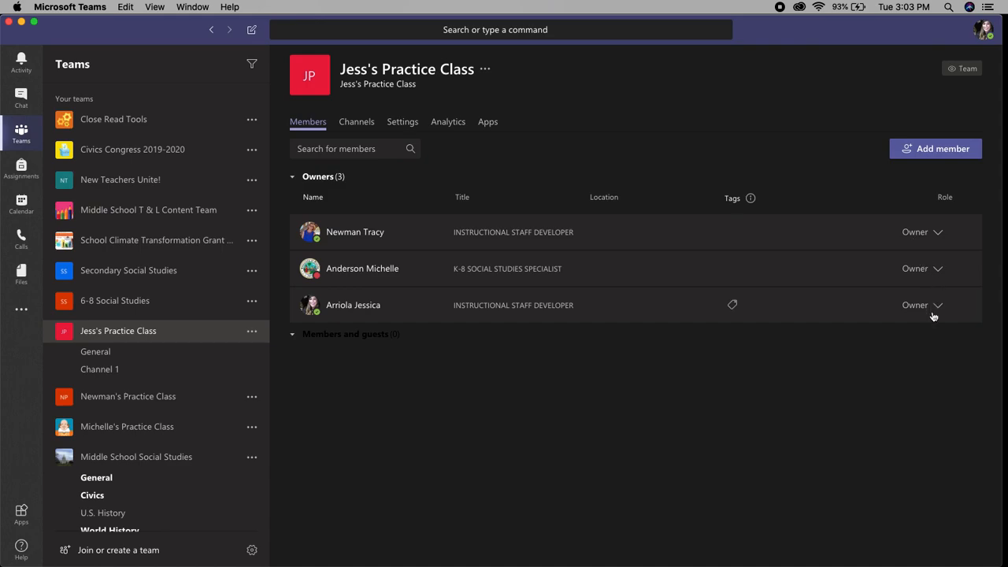
{"action": "mouse_move", "coordinate": [936, 276]}
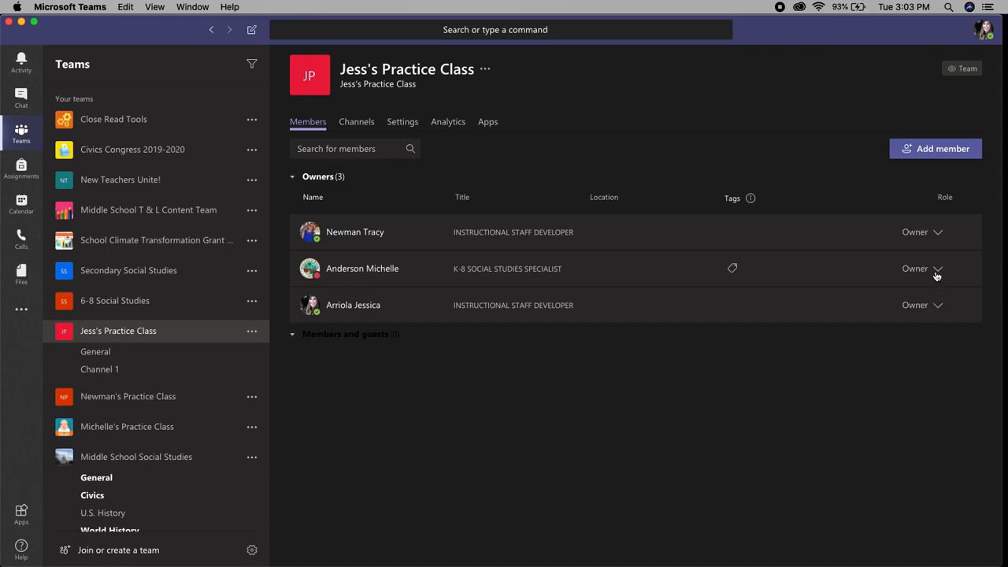
{"action": "left_click", "coordinate": [921, 305]}
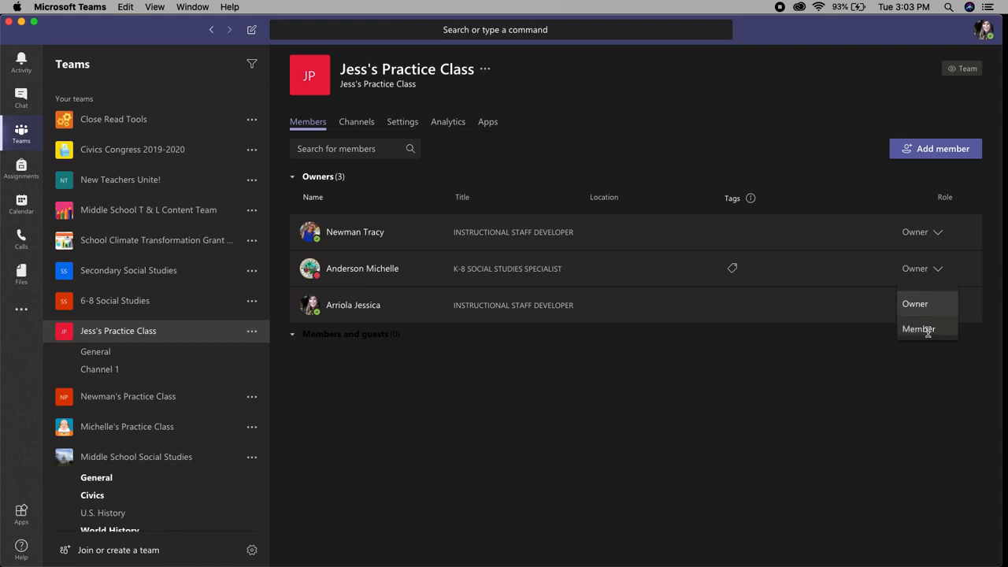
{"action": "left_click", "coordinate": [919, 328]}
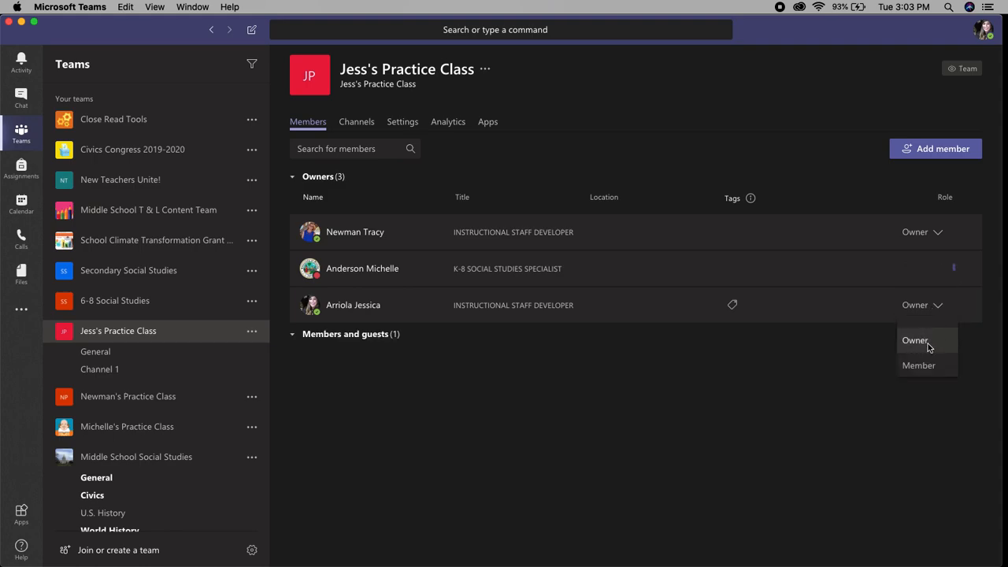
{"action": "left_click", "coordinate": [918, 365]}
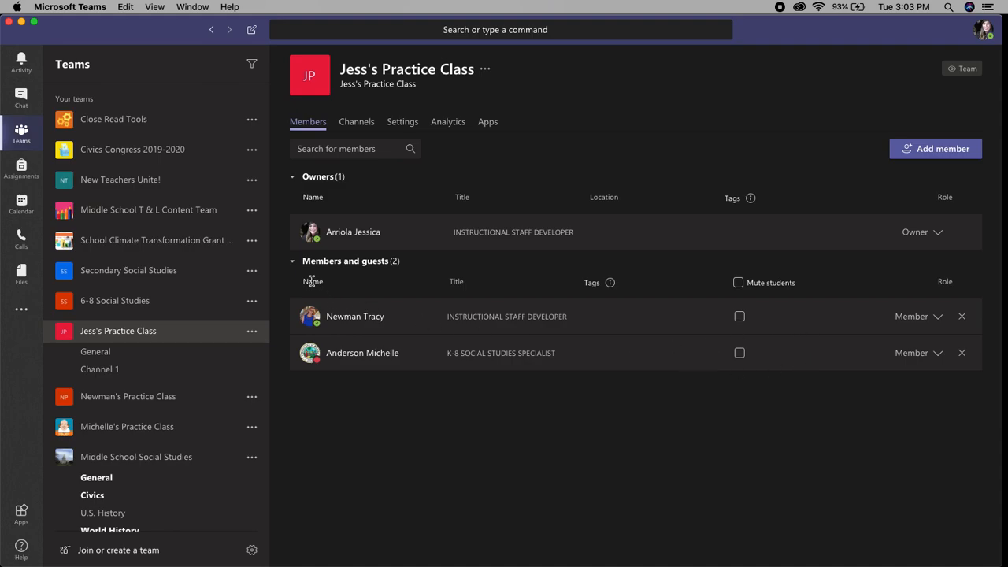
{"action": "mouse_move", "coordinate": [733, 284]}
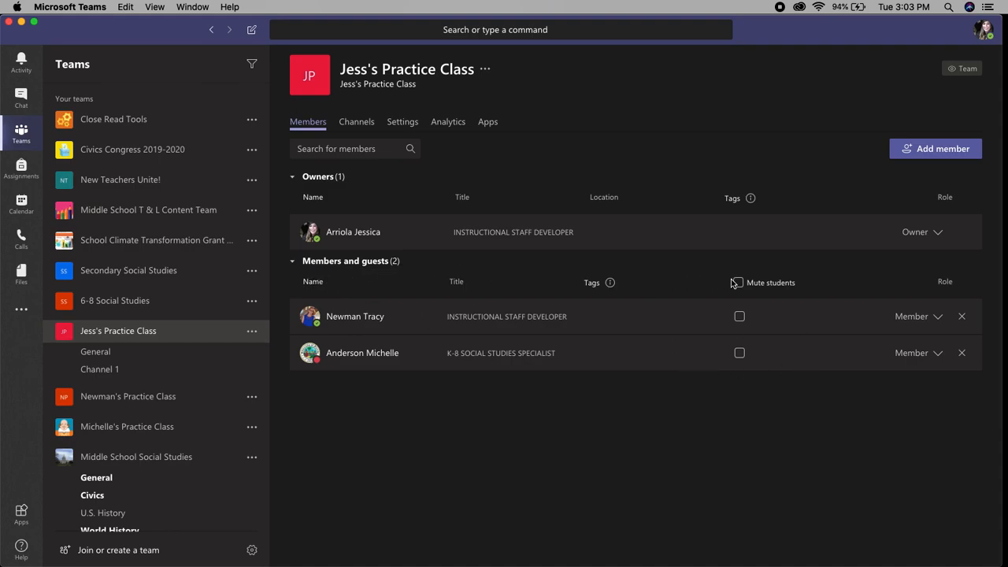
{"action": "left_click", "coordinate": [738, 282]}
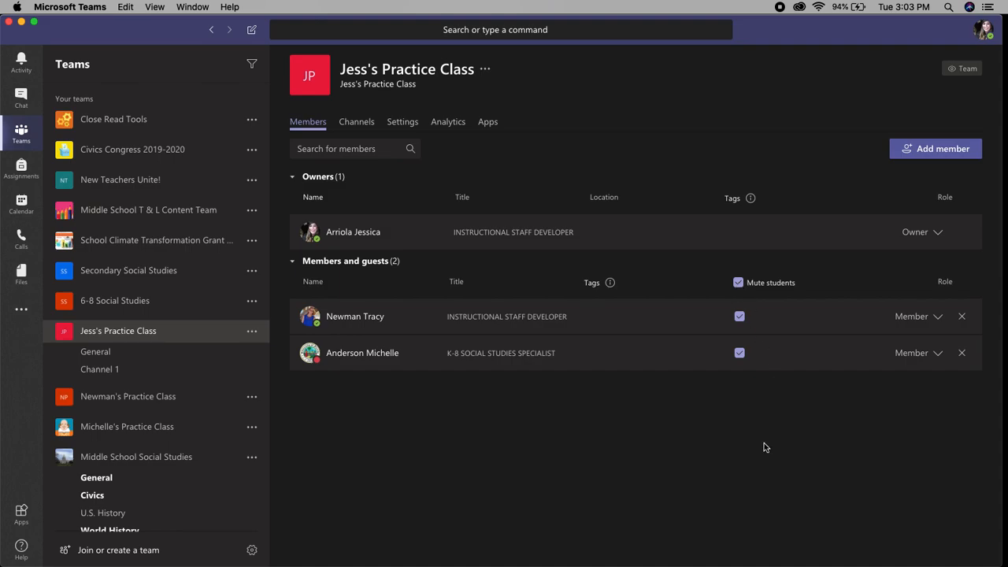
{"action": "left_click", "coordinate": [739, 282]}
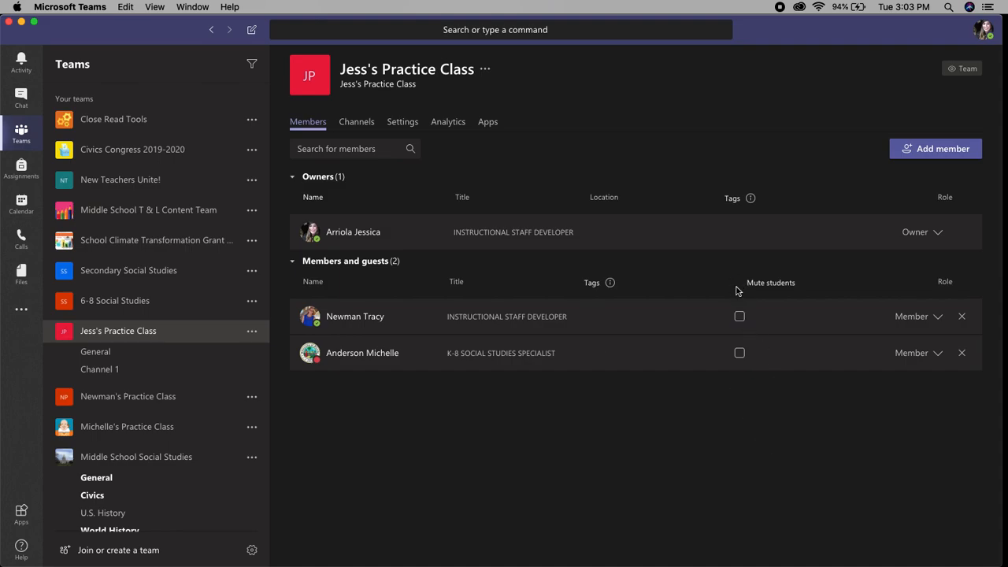
{"action": "left_click", "coordinate": [739, 352]}
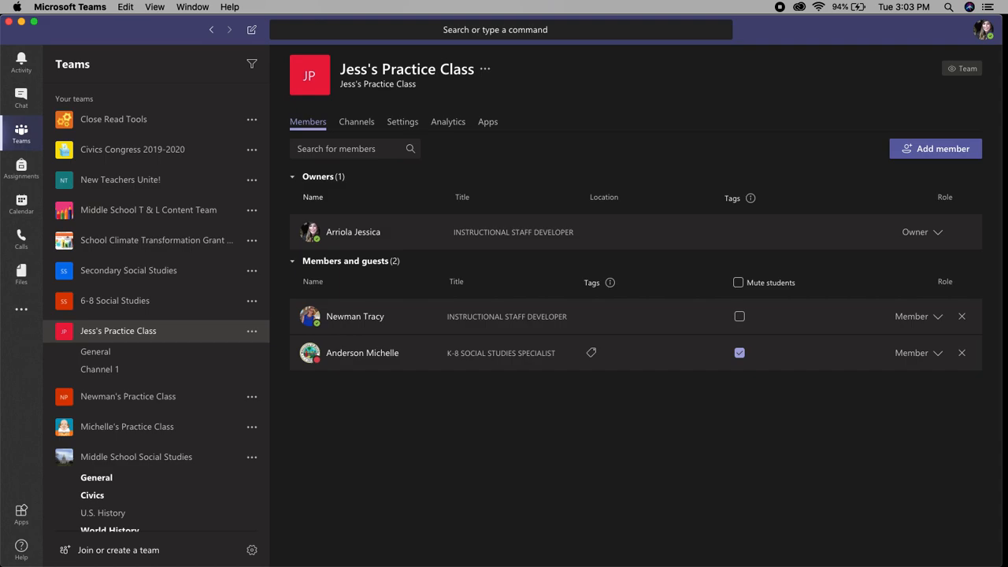
{"action": "mouse_move", "coordinate": [905, 382]}
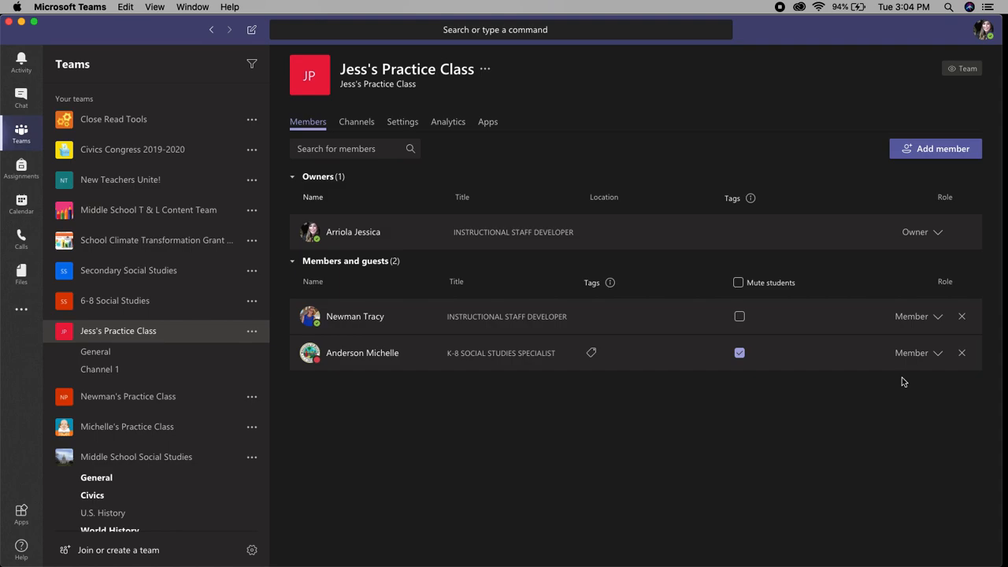
{"action": "mouse_move", "coordinate": [785, 222]}
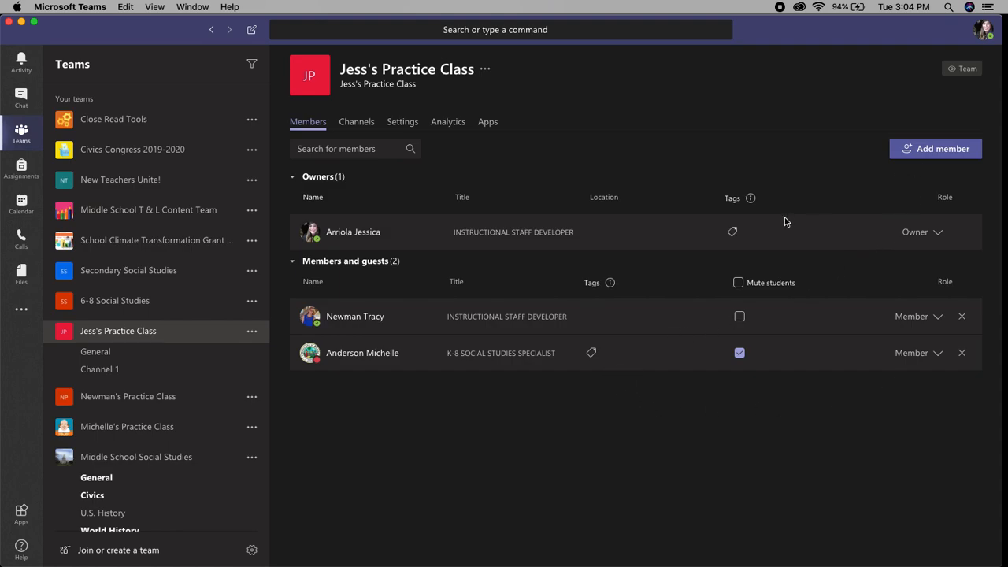
{"action": "mouse_move", "coordinate": [816, 204]}
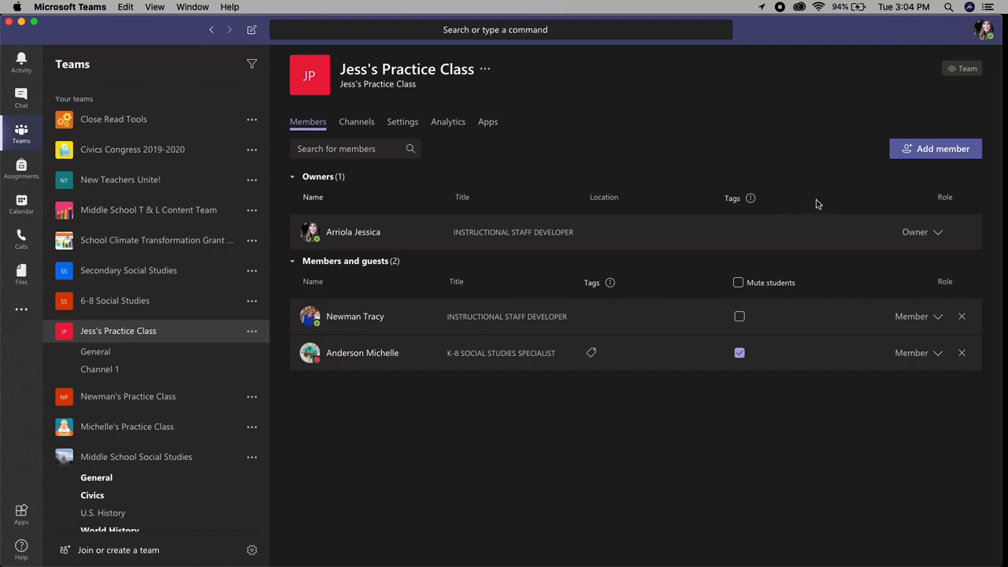
{"action": "mouse_move", "coordinate": [807, 189]}
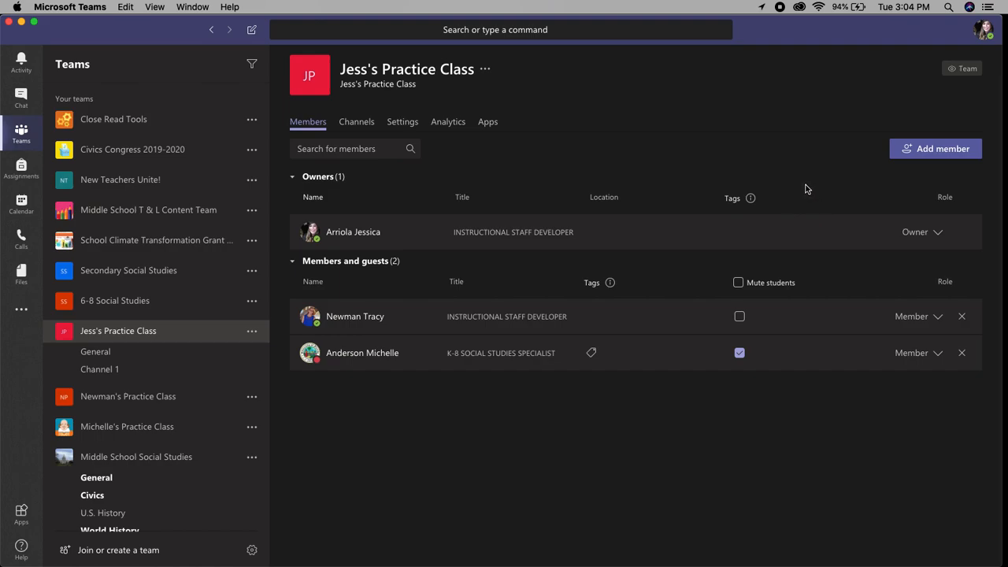
{"action": "mouse_move", "coordinate": [803, 28]}
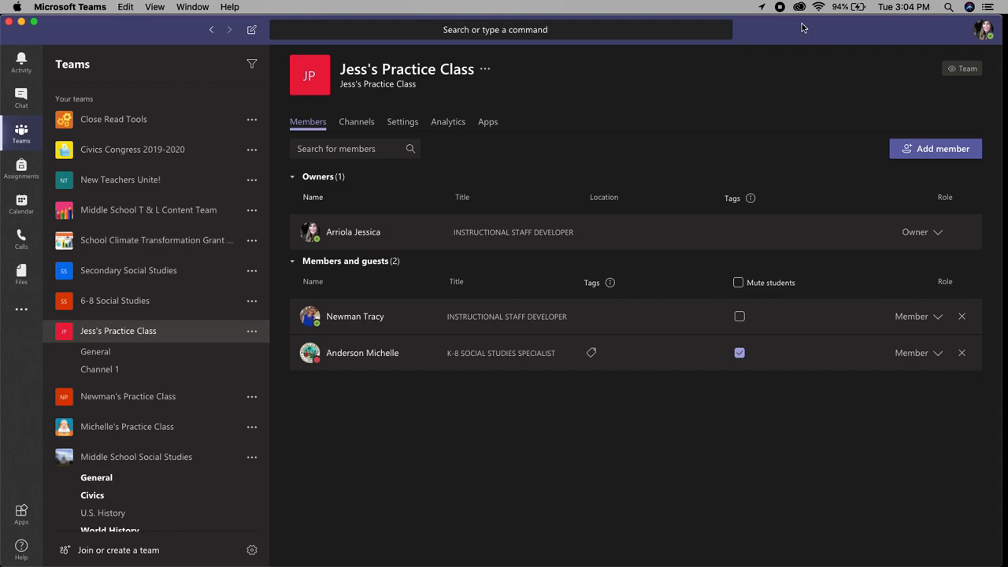